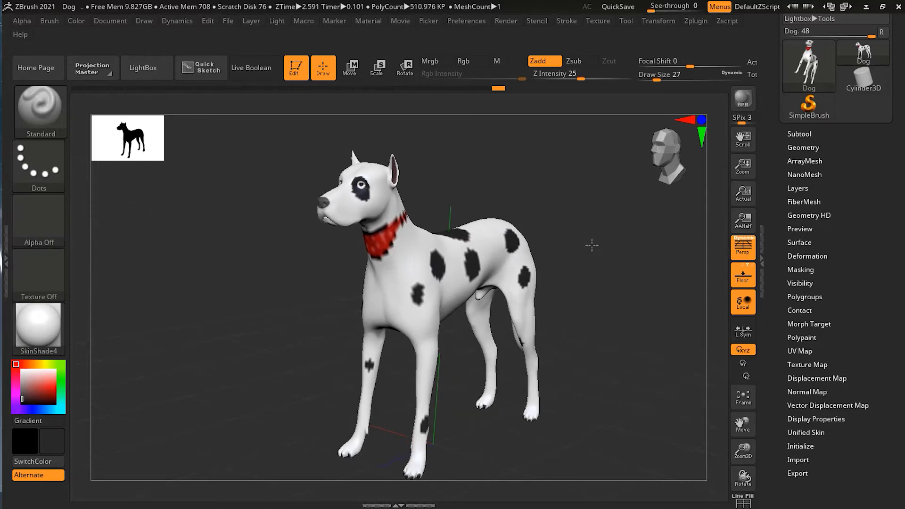
# Rotate the dog to a three-quarter view and expand Masking > Mask By Color
pyautogui.moveTo(592, 245); pyautogui.dragTo(640, 239)
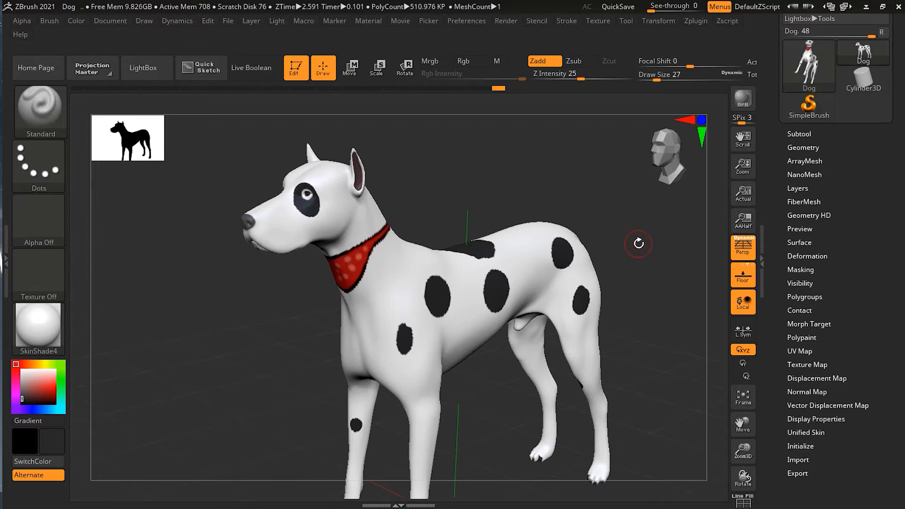
pyautogui.moveTo(638, 242); pyautogui.dragTo(508, 186)
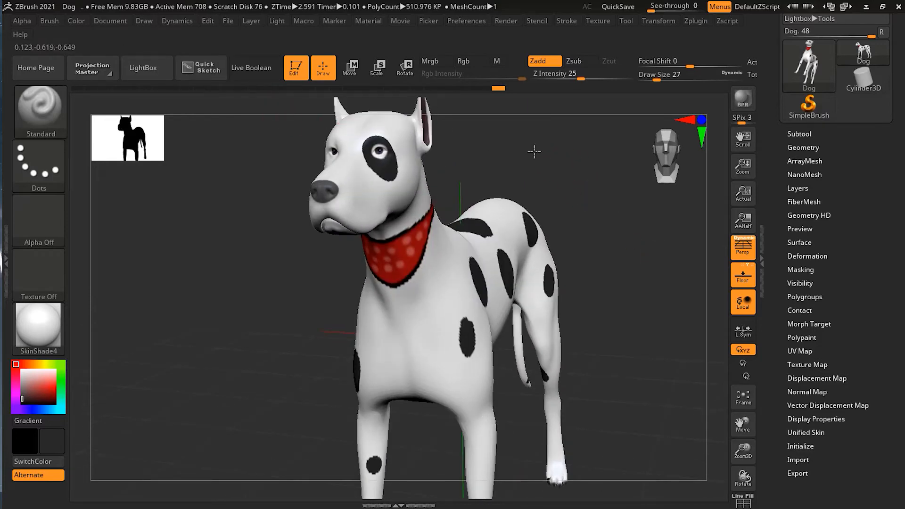
pyautogui.moveTo(535, 152); pyautogui.dragTo(386, 187)
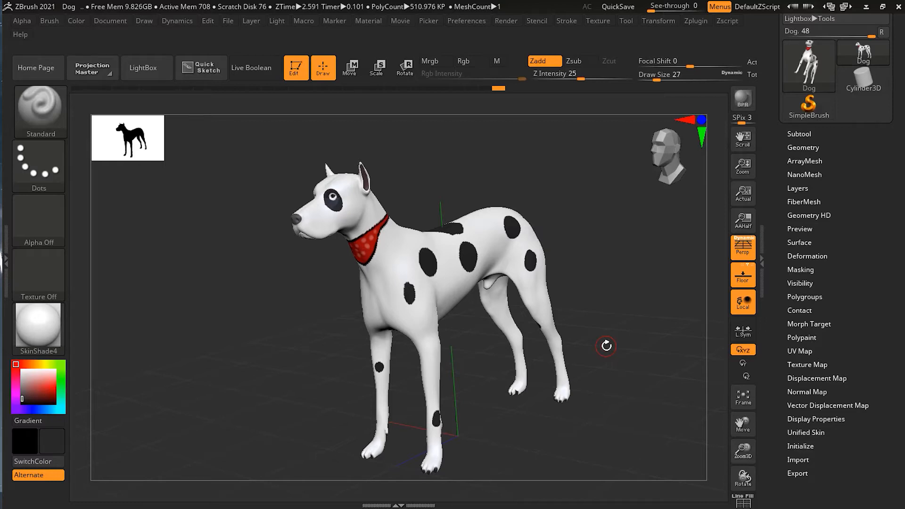
pyautogui.moveTo(709, 328)
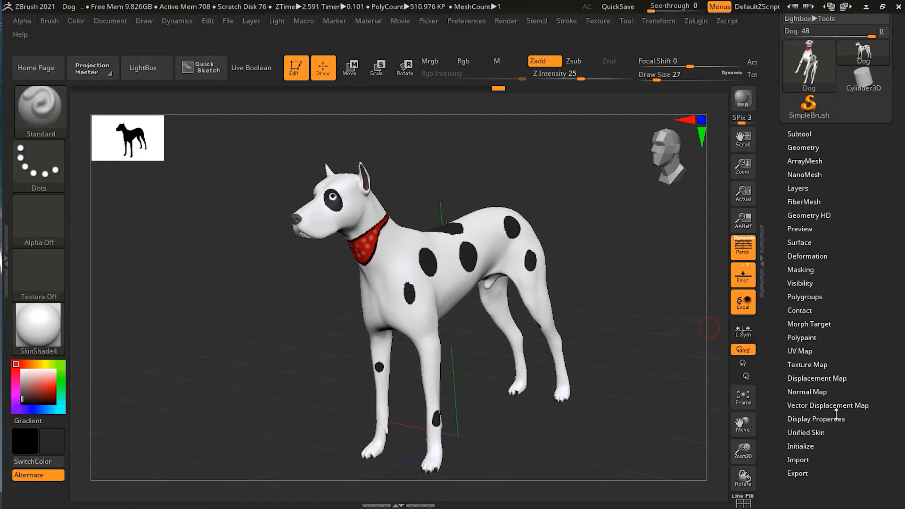
pyautogui.moveTo(805, 293)
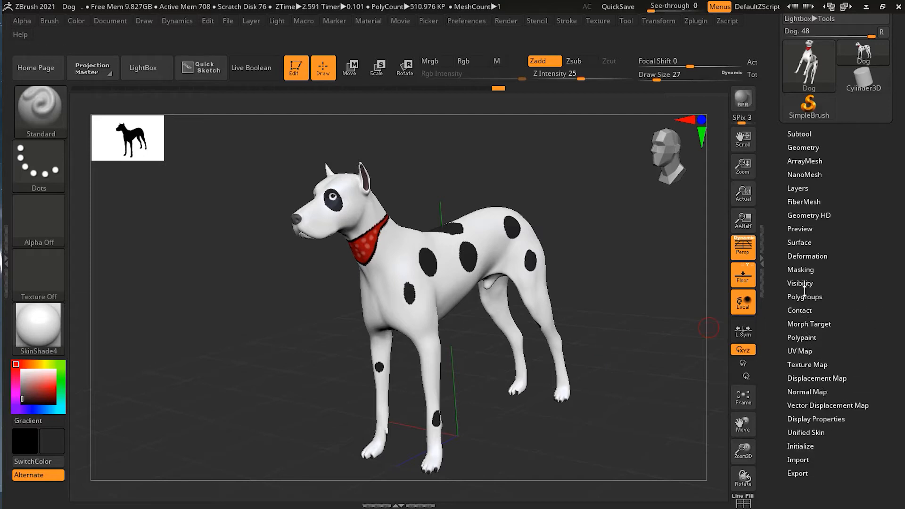
pyautogui.click(801, 269)
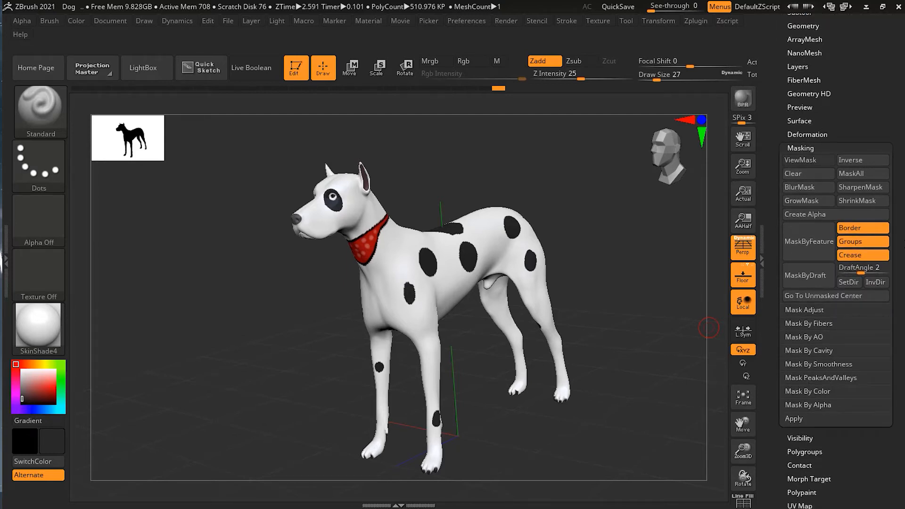
pyautogui.moveTo(839, 350)
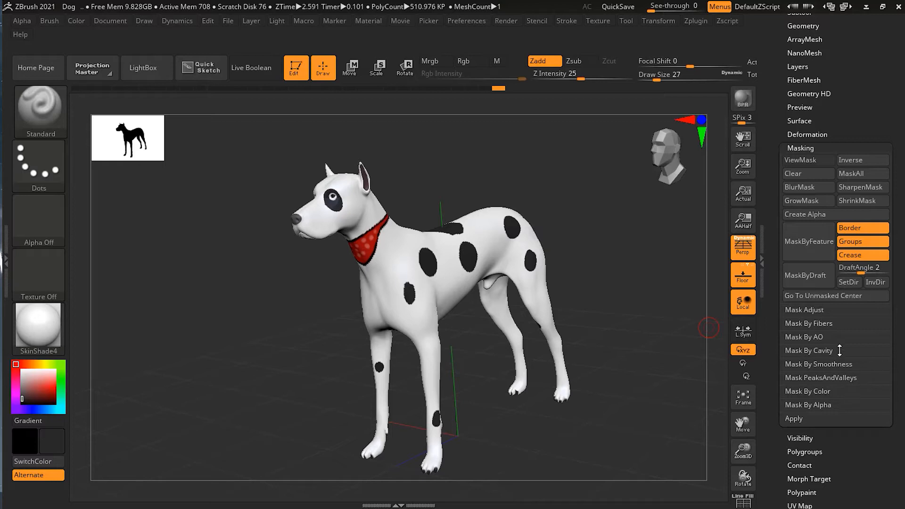
pyautogui.click(808, 392)
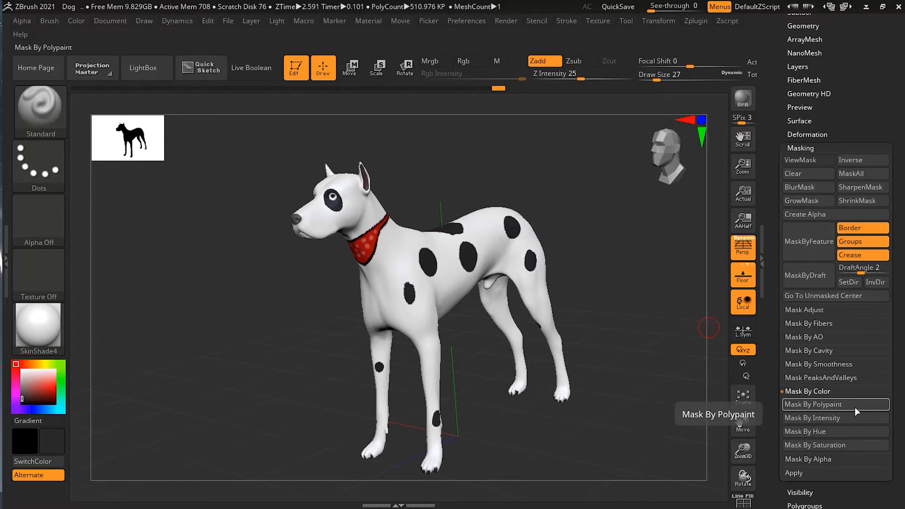
# Open Mask By Polypaint and toggle Hide Colors, leaving the dog shown uncoloured
pyautogui.click(836, 404)
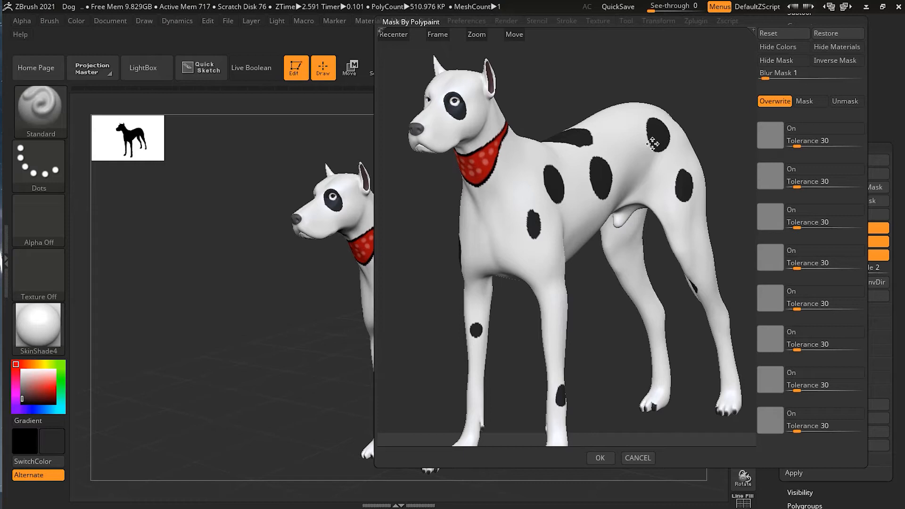
pyautogui.moveTo(441, 400)
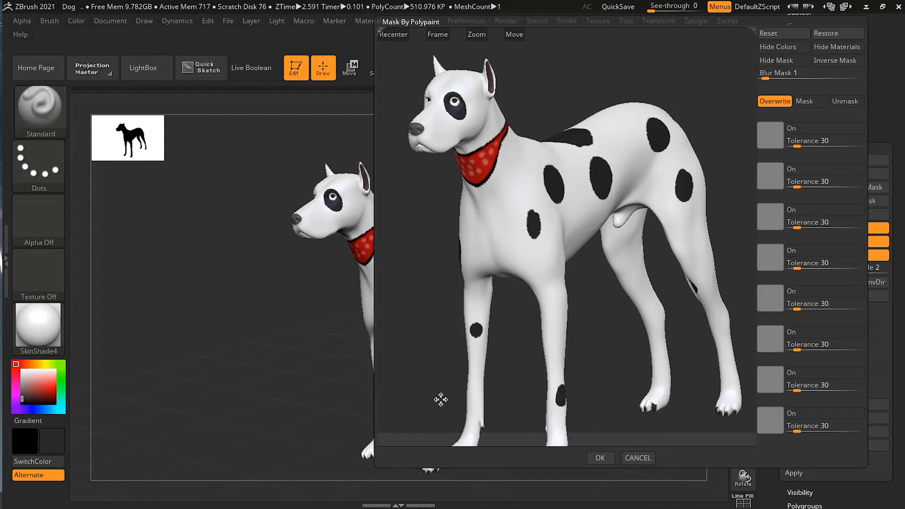
pyautogui.moveTo(468, 389)
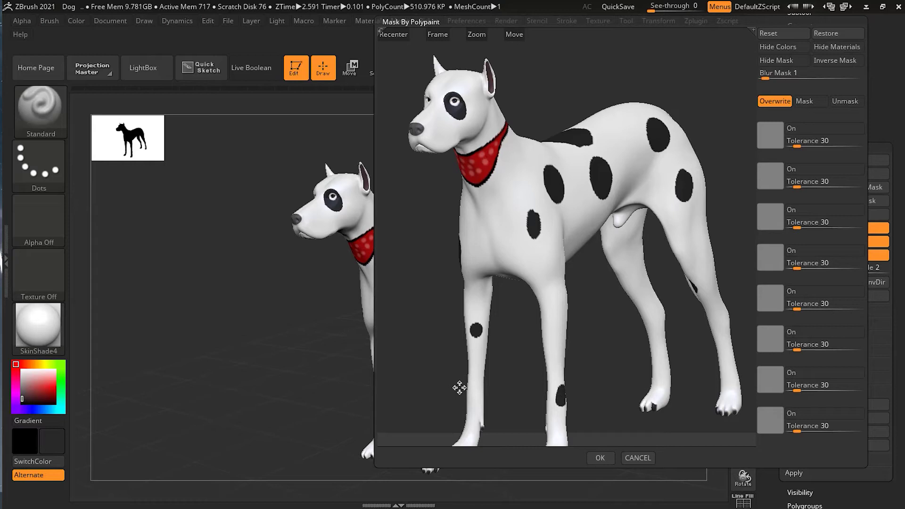
pyautogui.moveTo(587, 246)
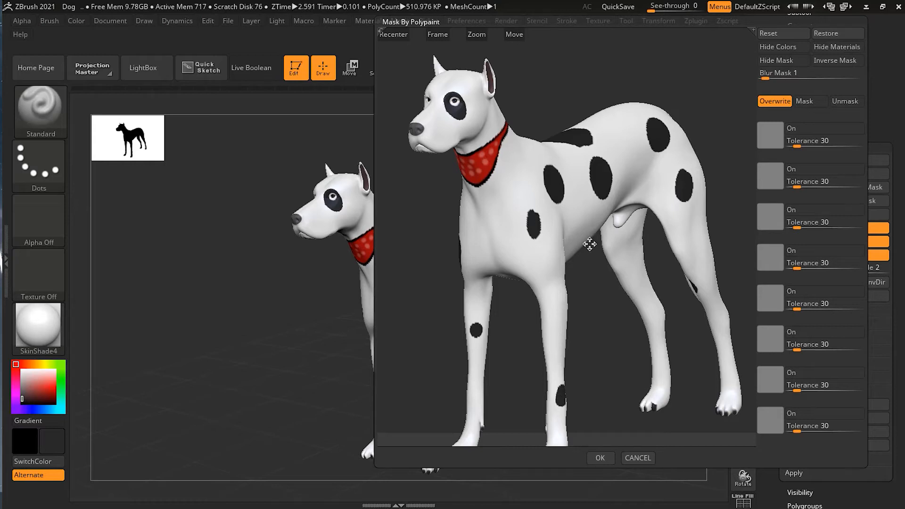
pyautogui.click(782, 47)
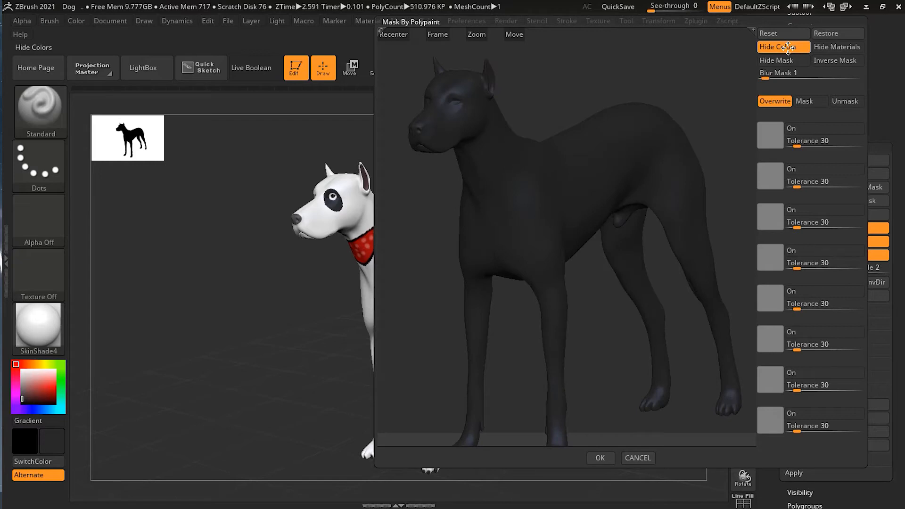
pyautogui.click(782, 47)
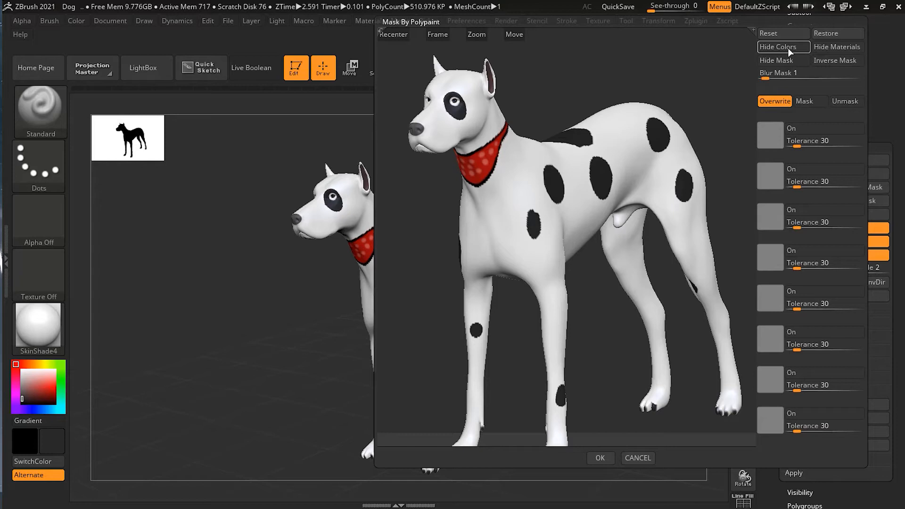
pyautogui.click(837, 46)
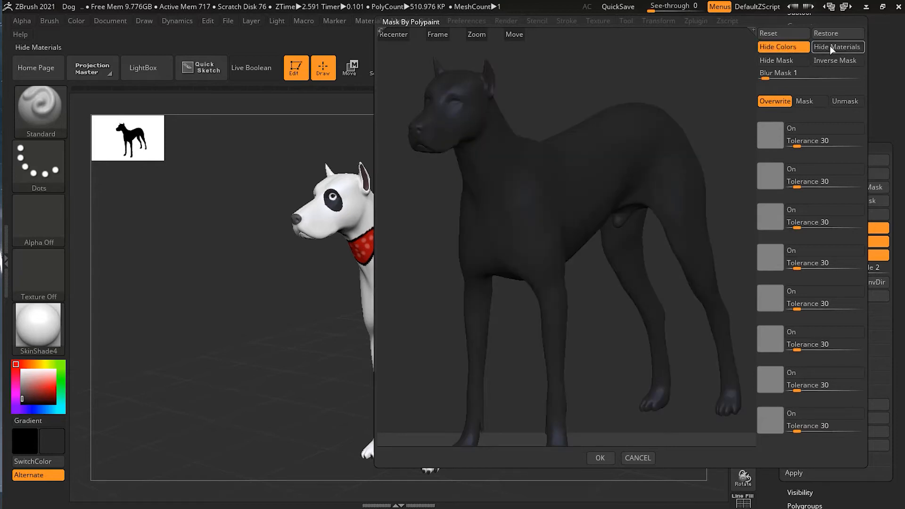
pyautogui.click(838, 47)
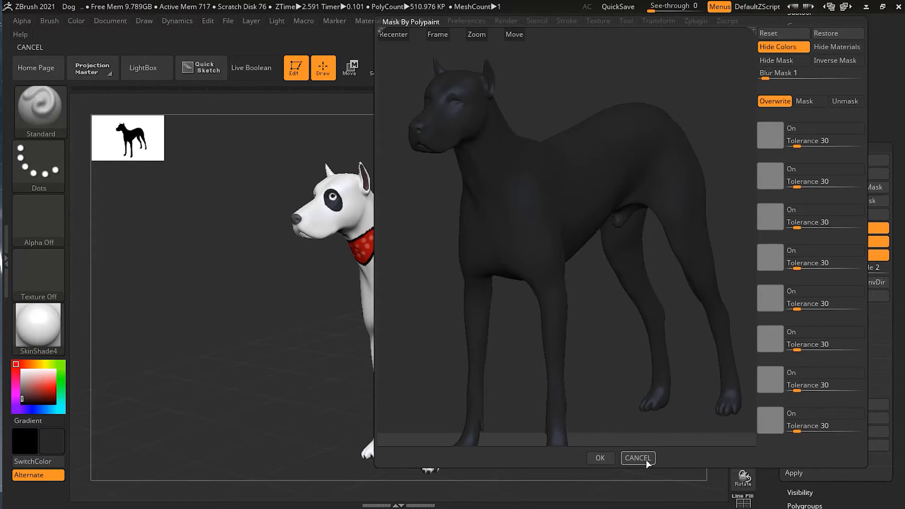
# Cancel the Mask By Polypaint window without applying a mask
pyautogui.click(638, 459)
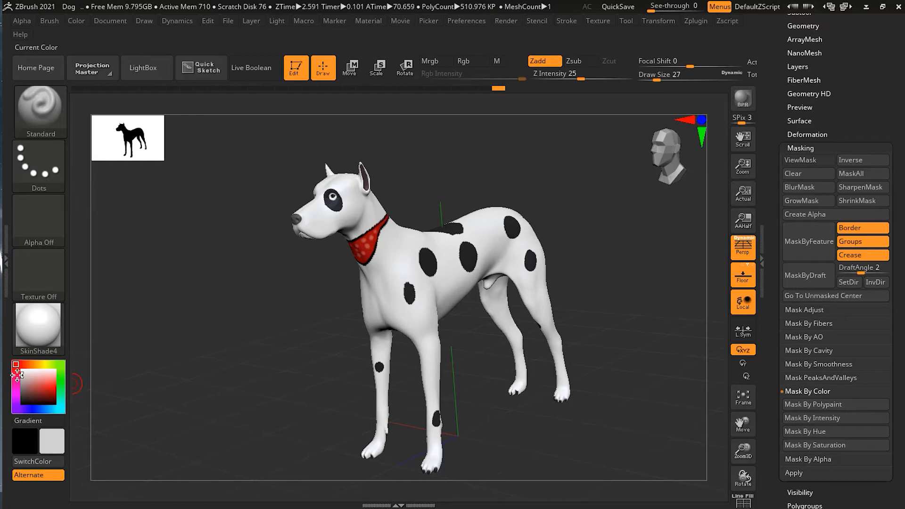
pyautogui.moveTo(836, 431)
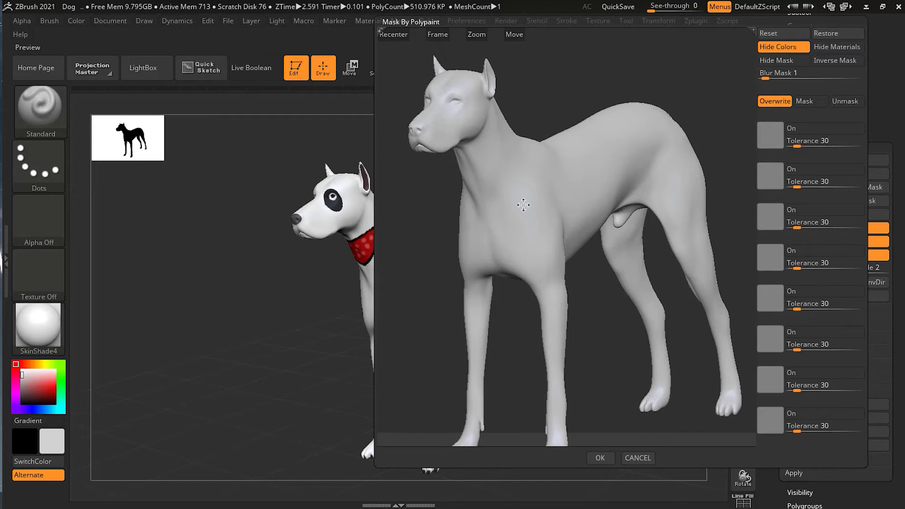
pyautogui.moveTo(584, 192)
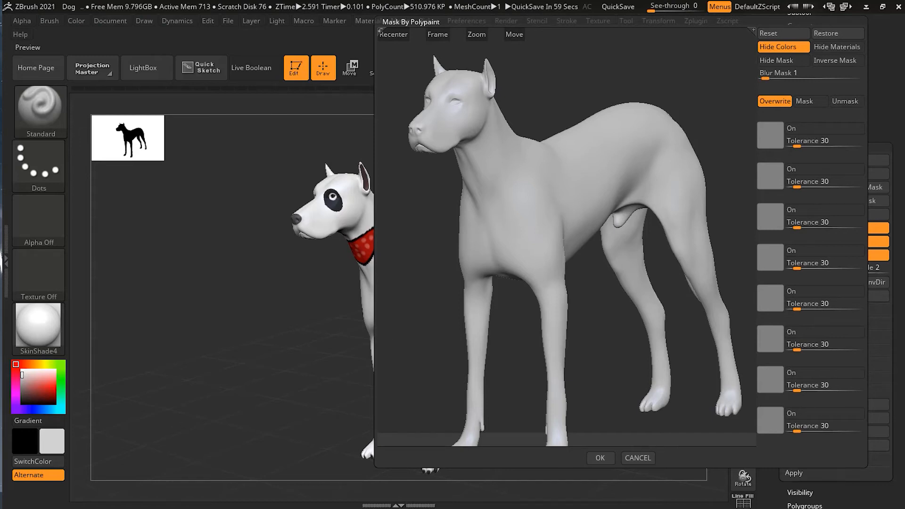
pyautogui.moveTo(891, 109)
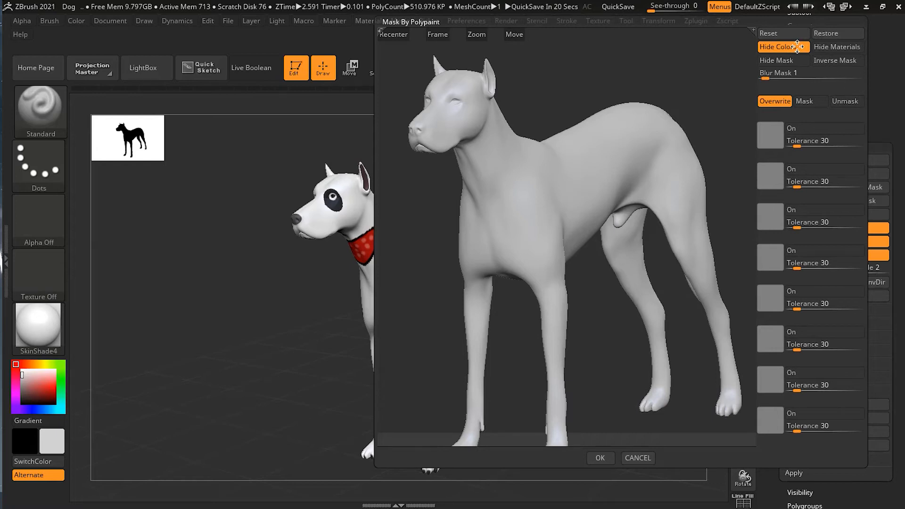
# Turn Hide Colors off to show the dog's paint, then try the Hide Mask toggle
pyautogui.click(784, 46)
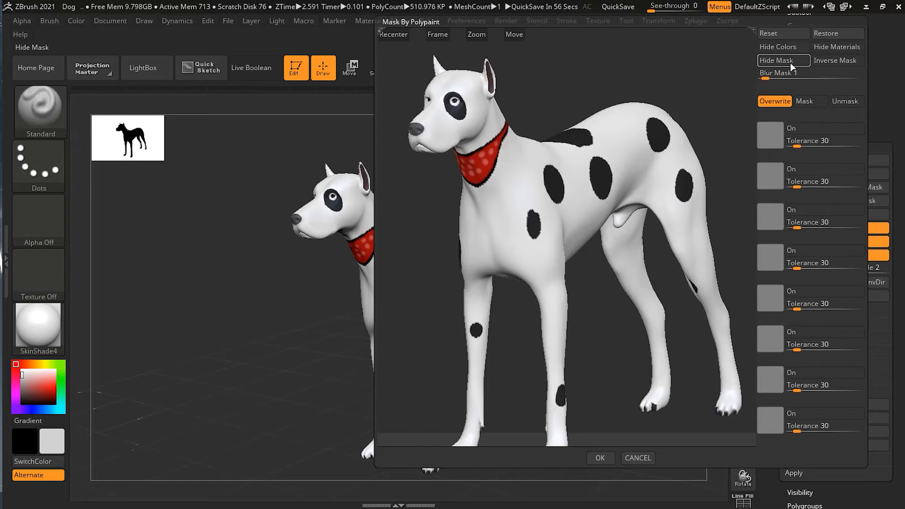
pyautogui.click(837, 61)
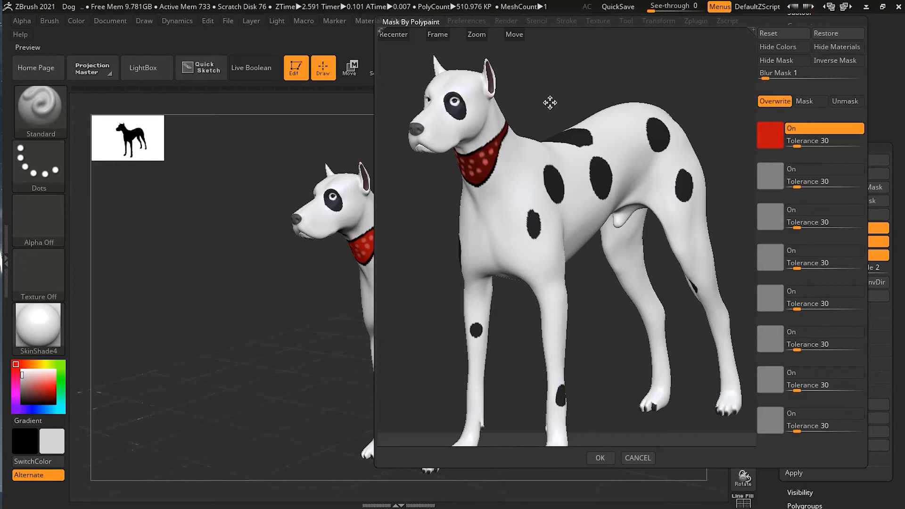
pyautogui.moveTo(535, 79)
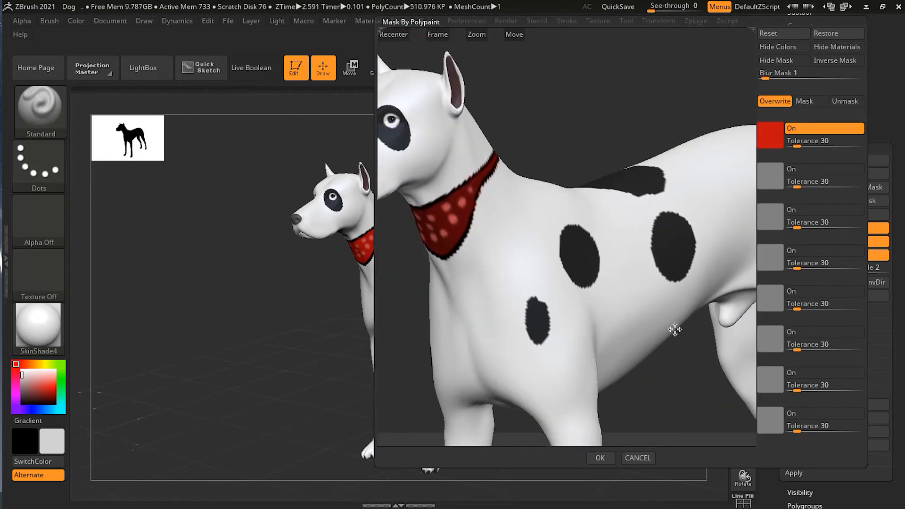
# Zoom the Mask By Polypaint preview in on the bandana and head
pyautogui.moveTo(674, 330); pyautogui.dragTo(636, 136)
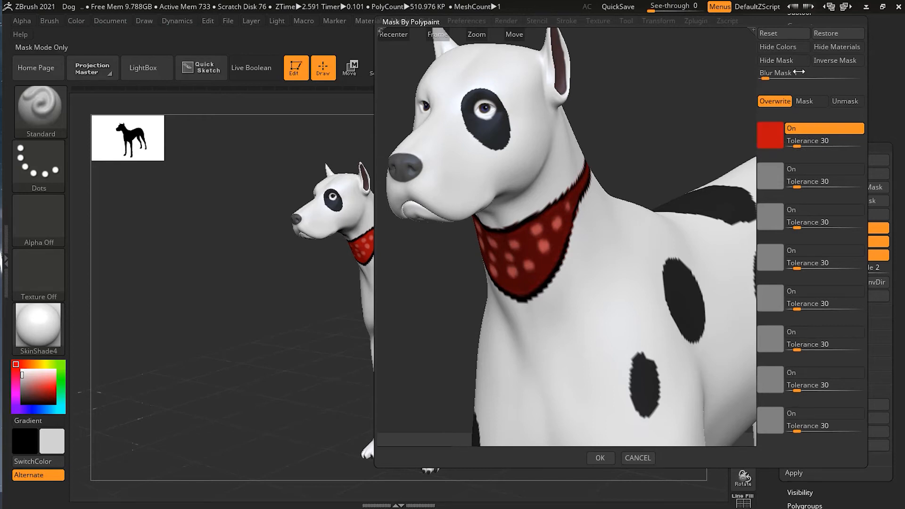
# Vary the red tolerance (6, 8, 20) while checking the bandana mask, ending at 30
pyautogui.click(782, 47)
pyautogui.write('6 ')
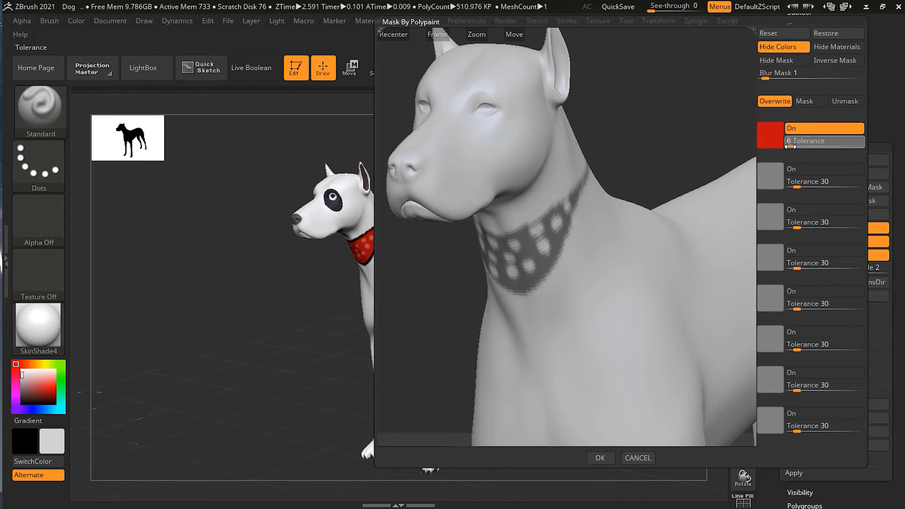
pyautogui.moveTo(802, 146); pyautogui.dragTo(811, 147)
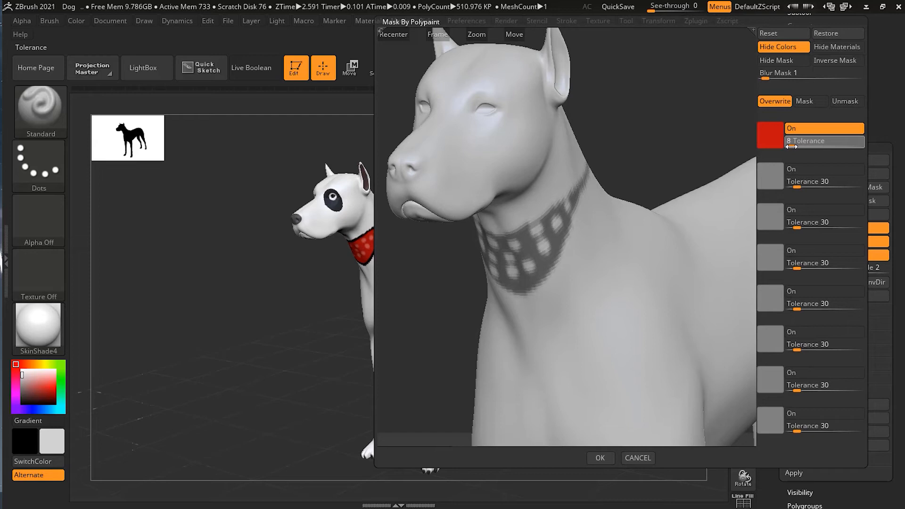
pyautogui.moveTo(794, 147); pyautogui.dragTo(805, 146)
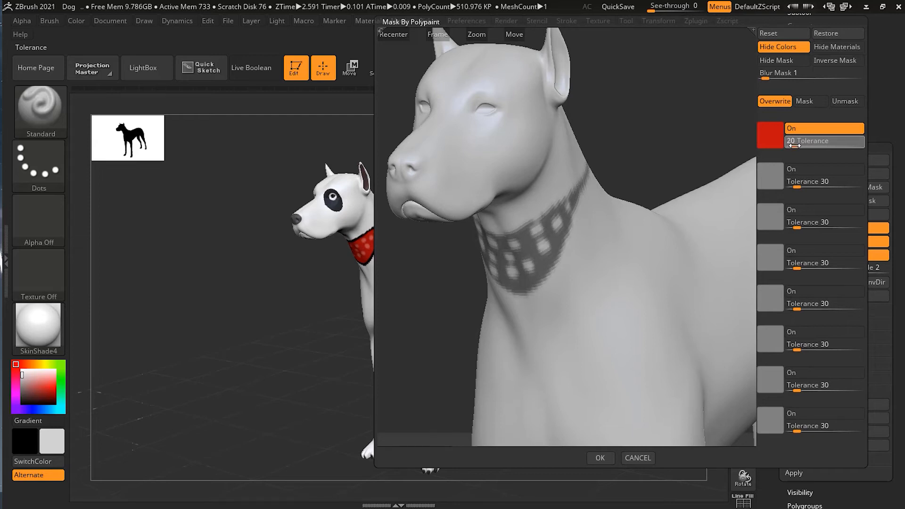
pyautogui.moveTo(794, 141); pyautogui.dragTo(814, 141)
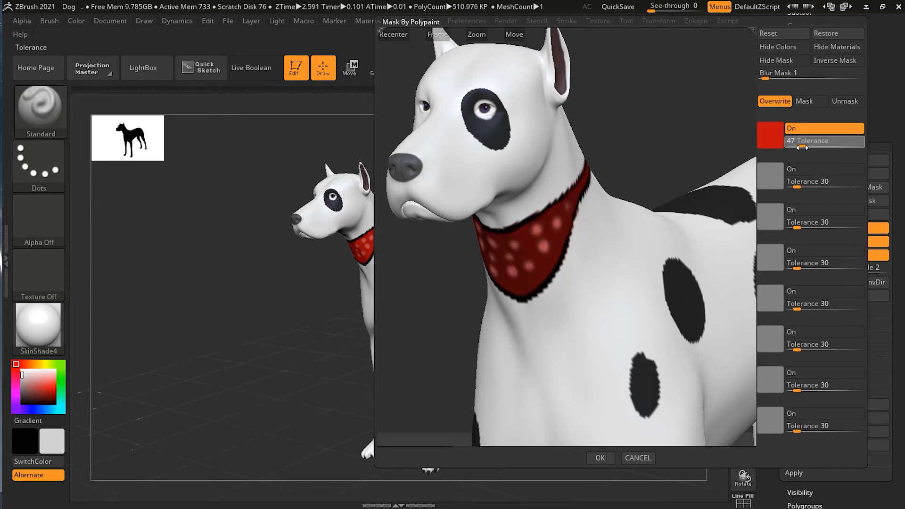
pyautogui.moveTo(803, 141); pyautogui.dragTo(808, 141)
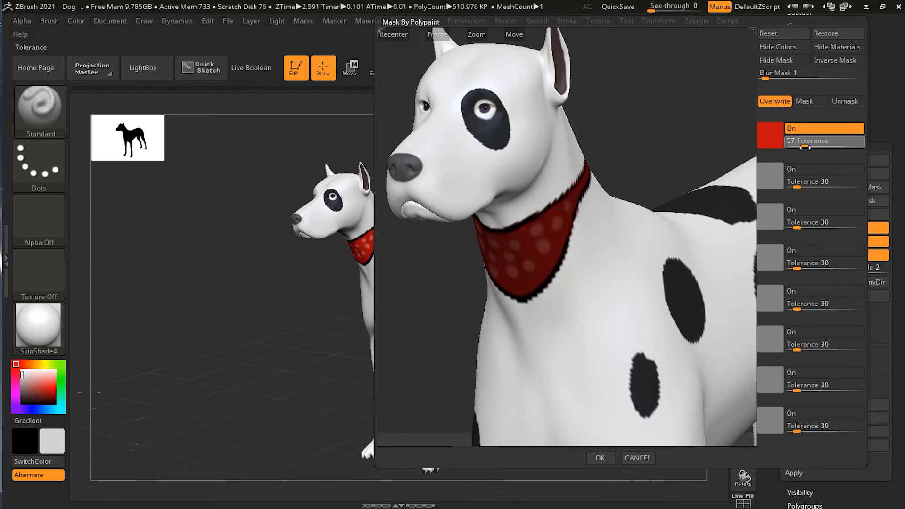
pyautogui.click(780, 46)
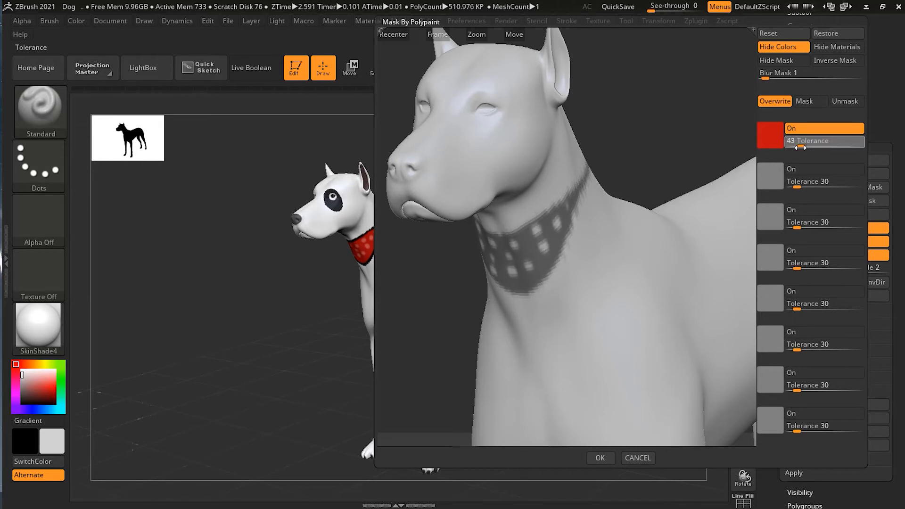
pyautogui.moveTo(814, 148); pyautogui.dragTo(799, 147)
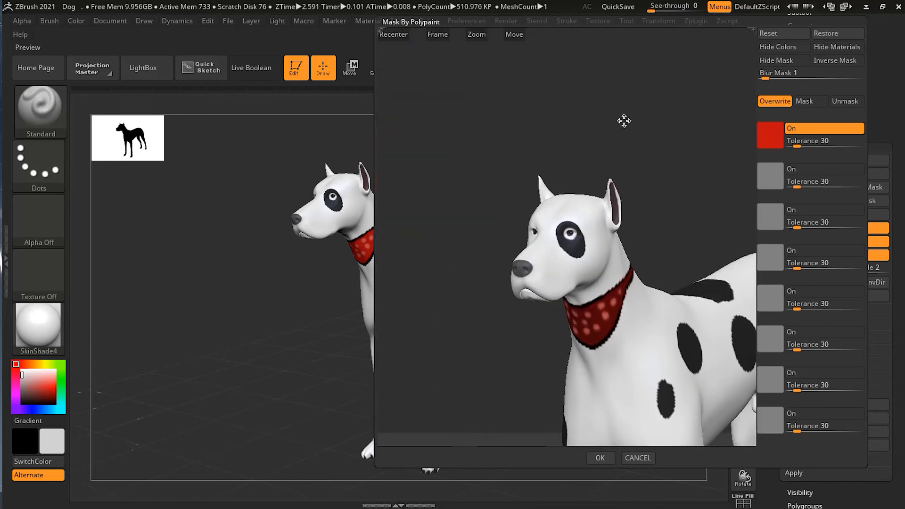
# Turn the preview to show the spots and hide colours to check the black mask
pyautogui.moveTo(624, 120); pyautogui.dragTo(666, 185)
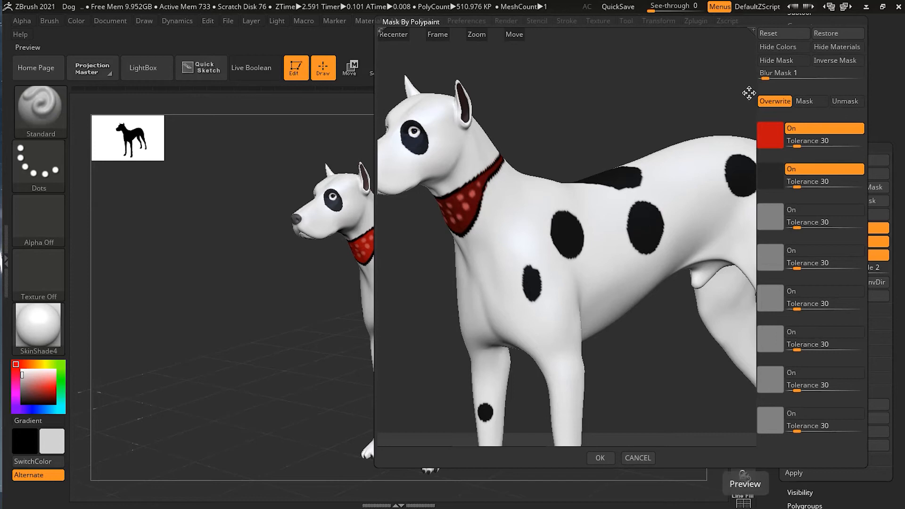
pyautogui.click(781, 47)
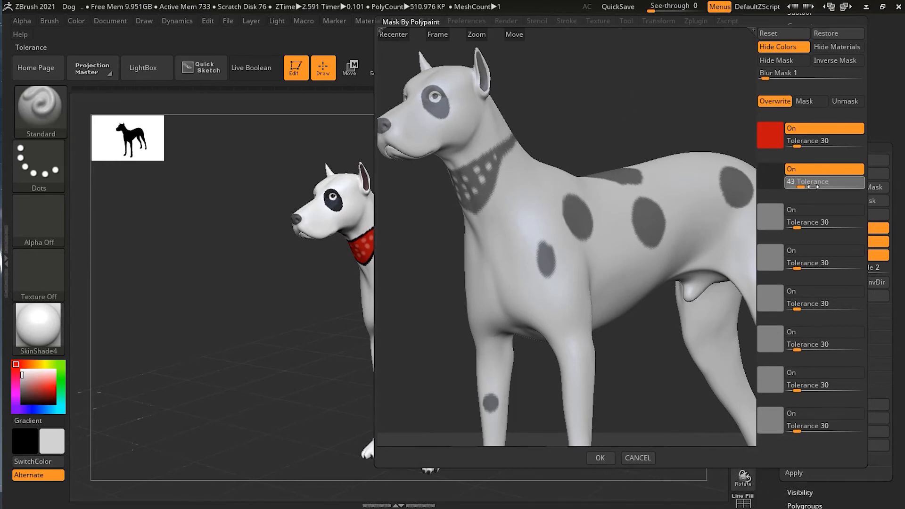
# Adjust the black swatch's tolerance slider, settling it at 30
pyautogui.moveTo(811, 182); pyautogui.dragTo(820, 182)
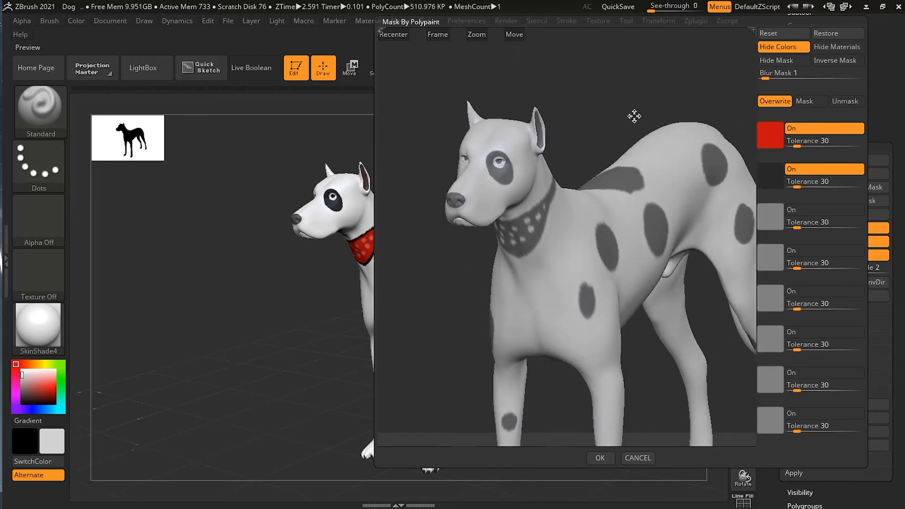
pyautogui.moveTo(620, 115)
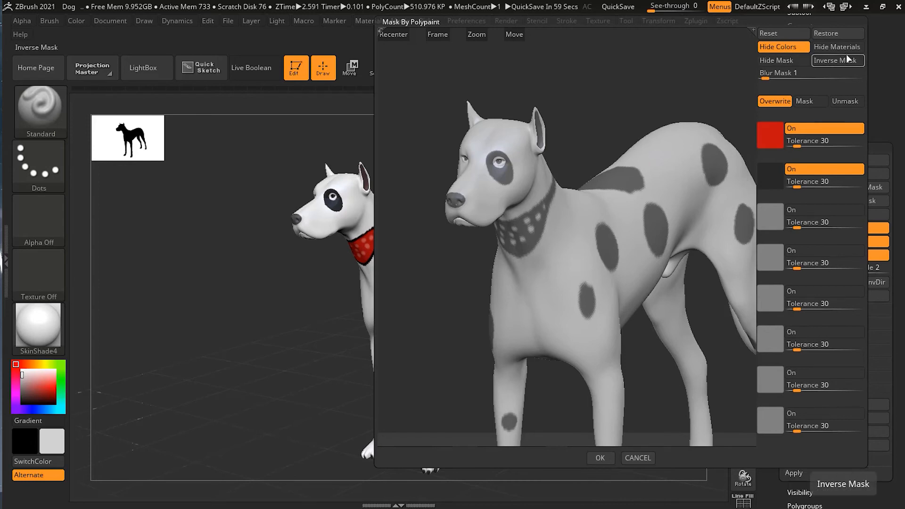
pyautogui.click(838, 61)
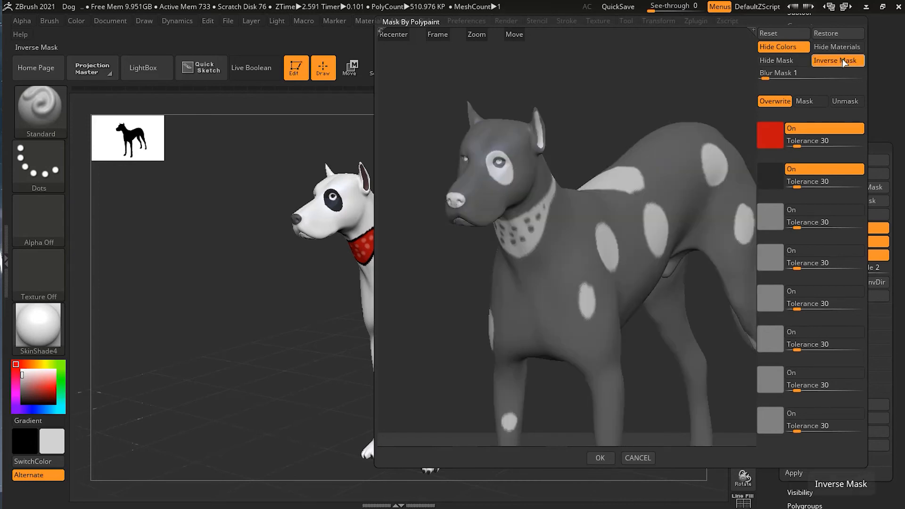
pyautogui.click(838, 60)
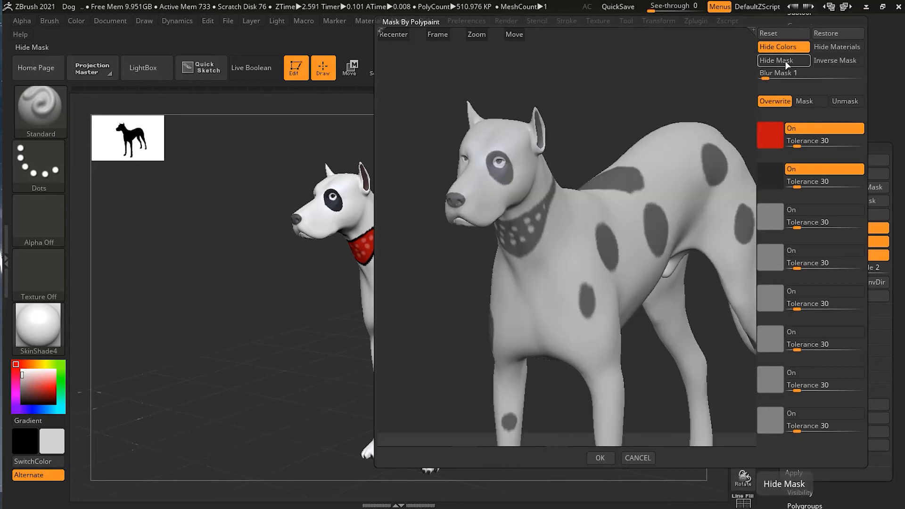
pyautogui.click(784, 46)
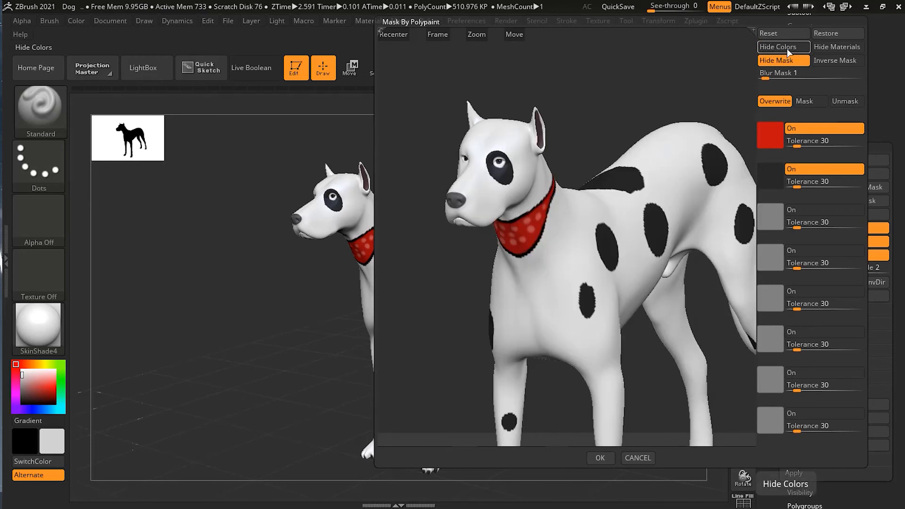
pyautogui.click(783, 60)
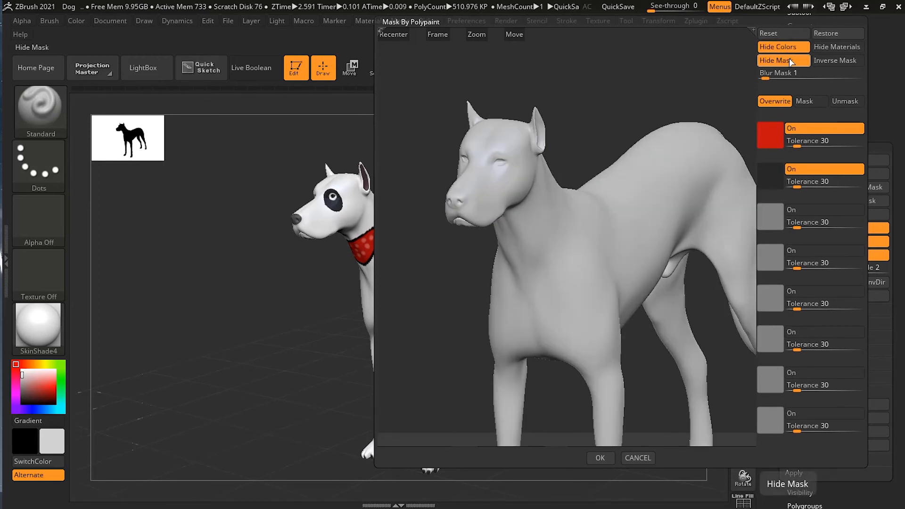
pyautogui.click(838, 60)
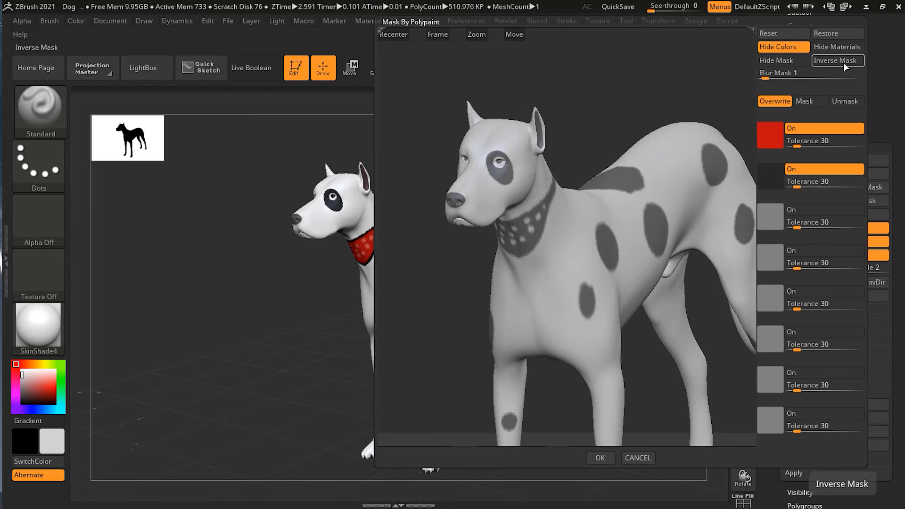
pyautogui.click(838, 61)
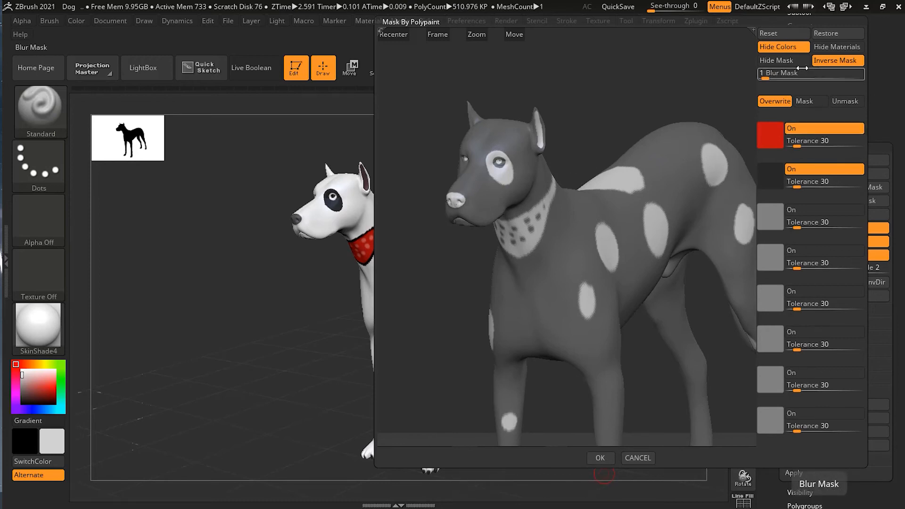
pyautogui.click(838, 60)
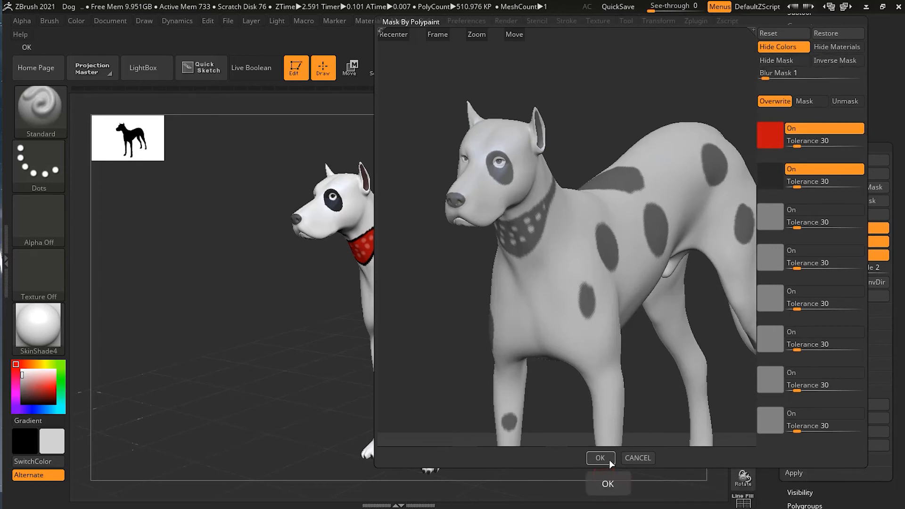
# Confirm Mask By Polypaint with OK and zoom in on the masked dog's body
pyautogui.click(600, 458)
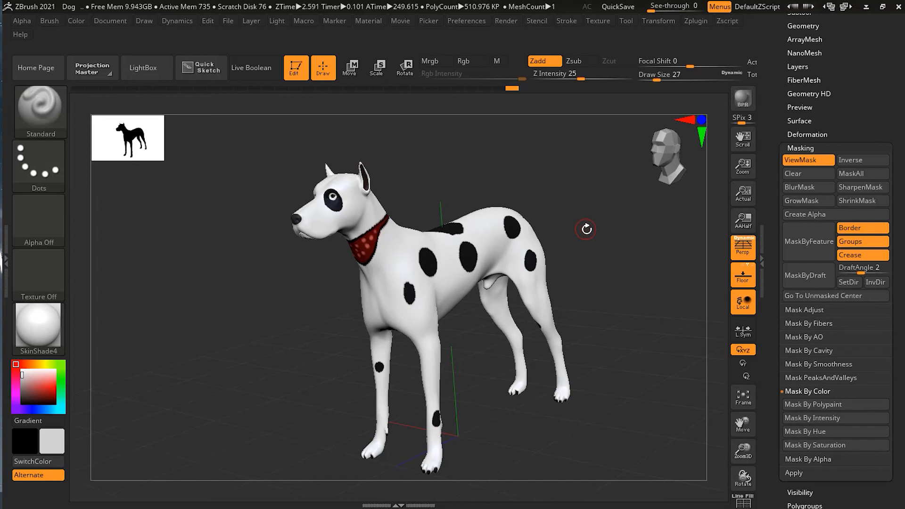
pyautogui.moveTo(587, 230); pyautogui.dragTo(681, 201)
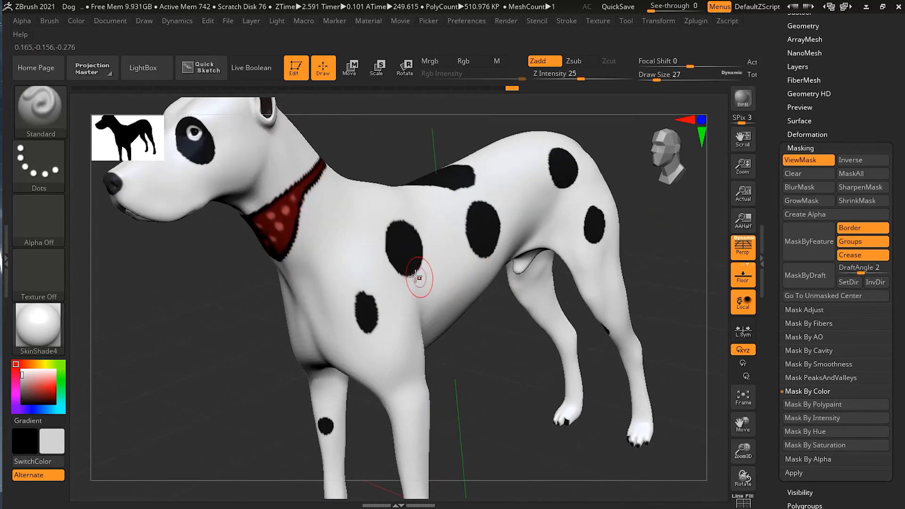
pyautogui.moveTo(40, 112)
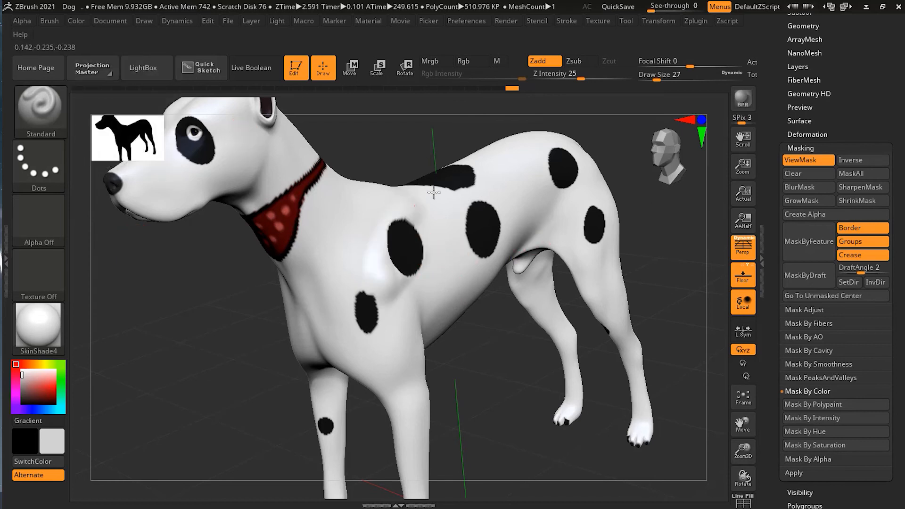
pyautogui.click(380, 265)
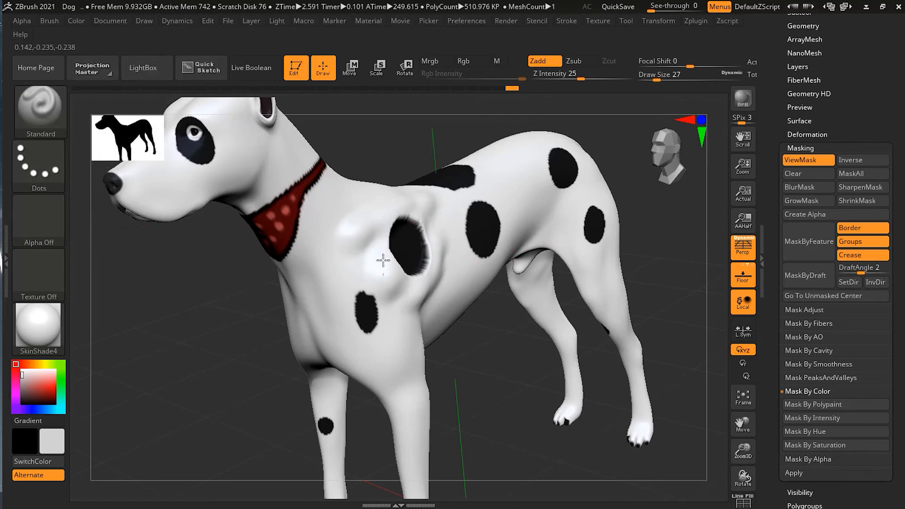
pyautogui.moveTo(381, 260); pyautogui.dragTo(390, 310)
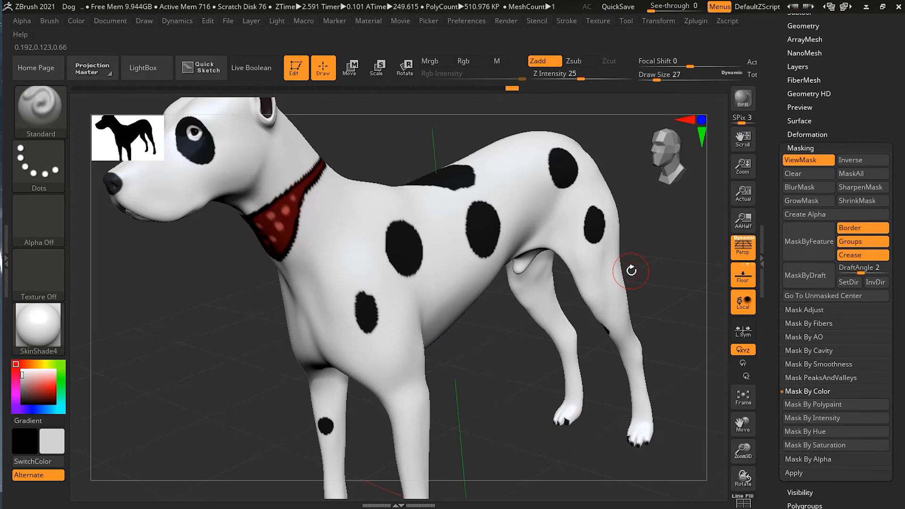
pyautogui.moveTo(666, 255)
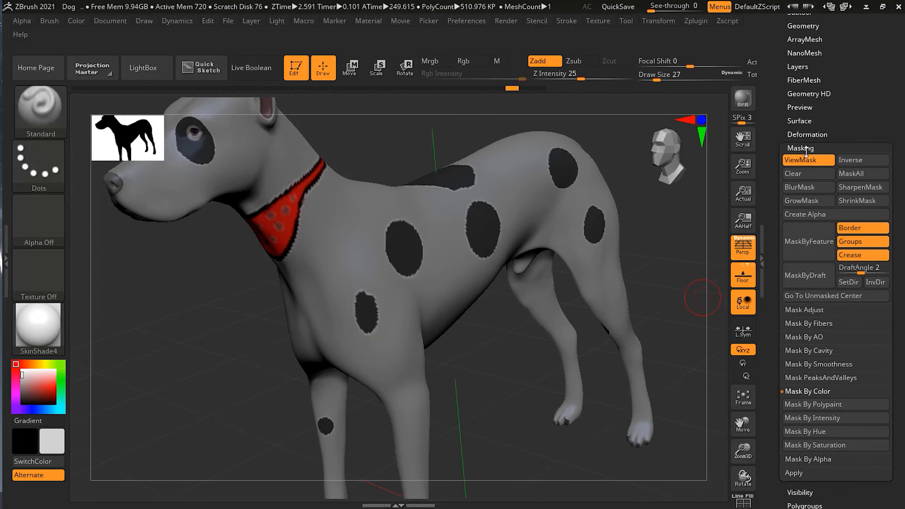
# Inflate the unmasked spots and bandana to about 15 in Tool > Deformation
pyautogui.scroll(-3)
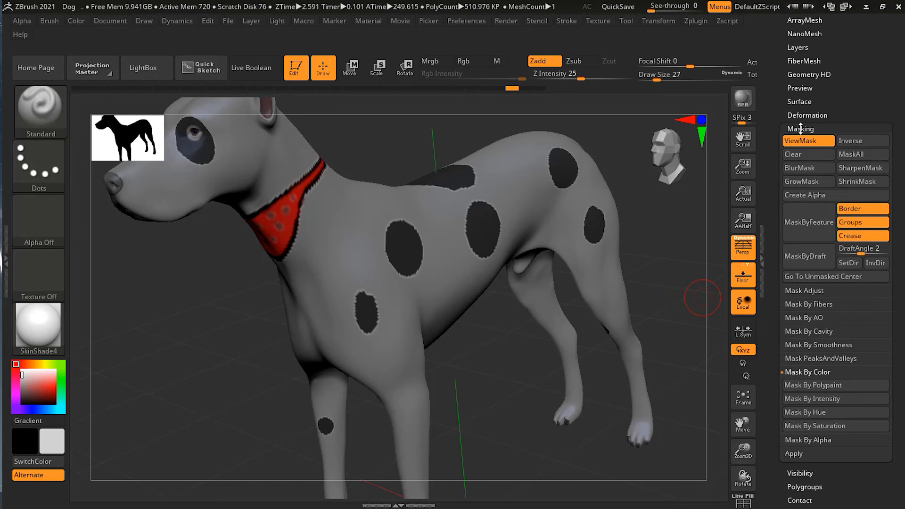
pyautogui.click(807, 115)
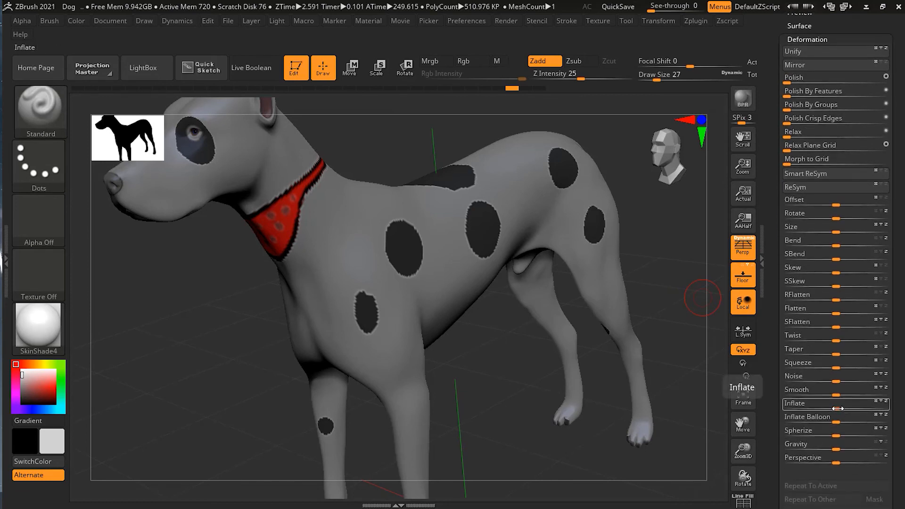
pyautogui.moveTo(808, 403); pyautogui.dragTo(846, 404)
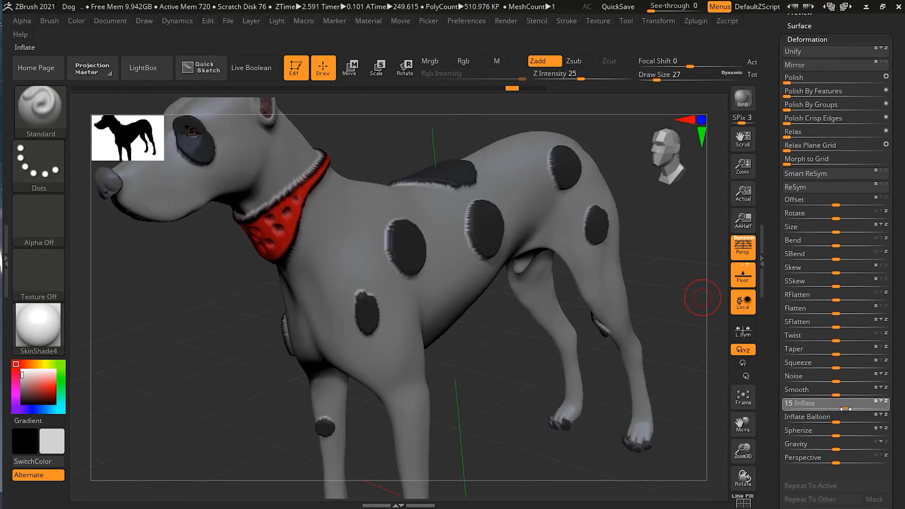
pyautogui.moveTo(854, 412); pyautogui.dragTo(846, 413)
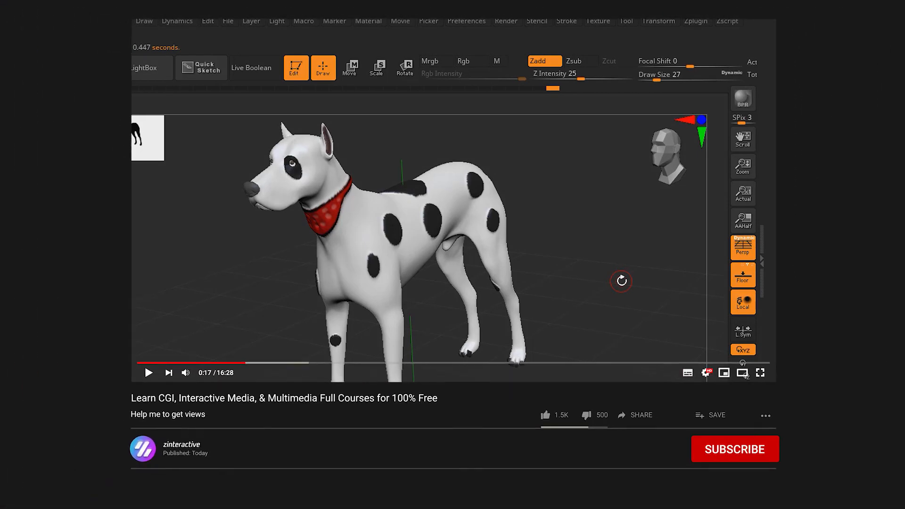
# Subscribe to the tutorial channel and enable bell notifications for new uploads
pyautogui.click(735, 449)
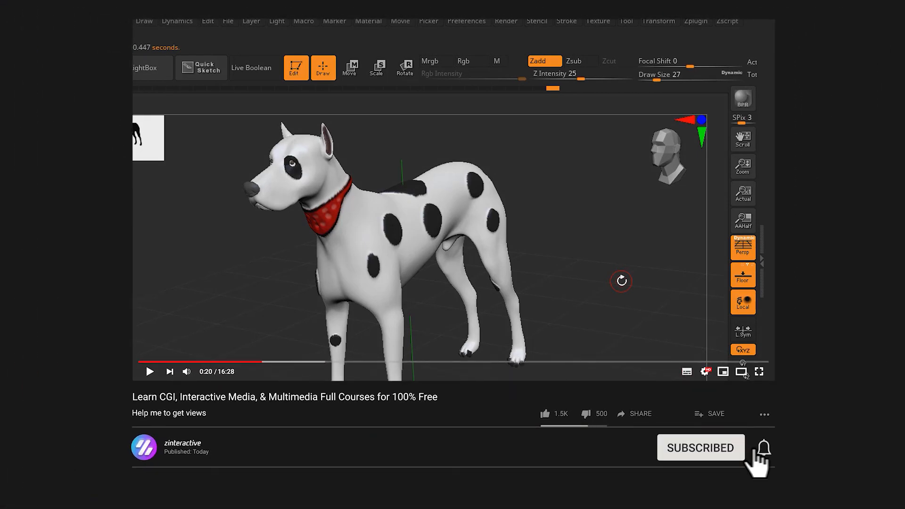
pyautogui.click(764, 448)
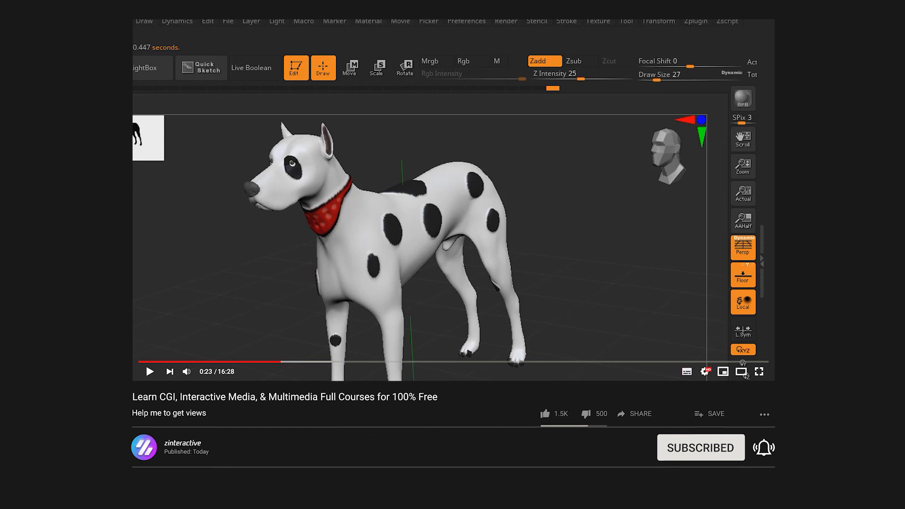